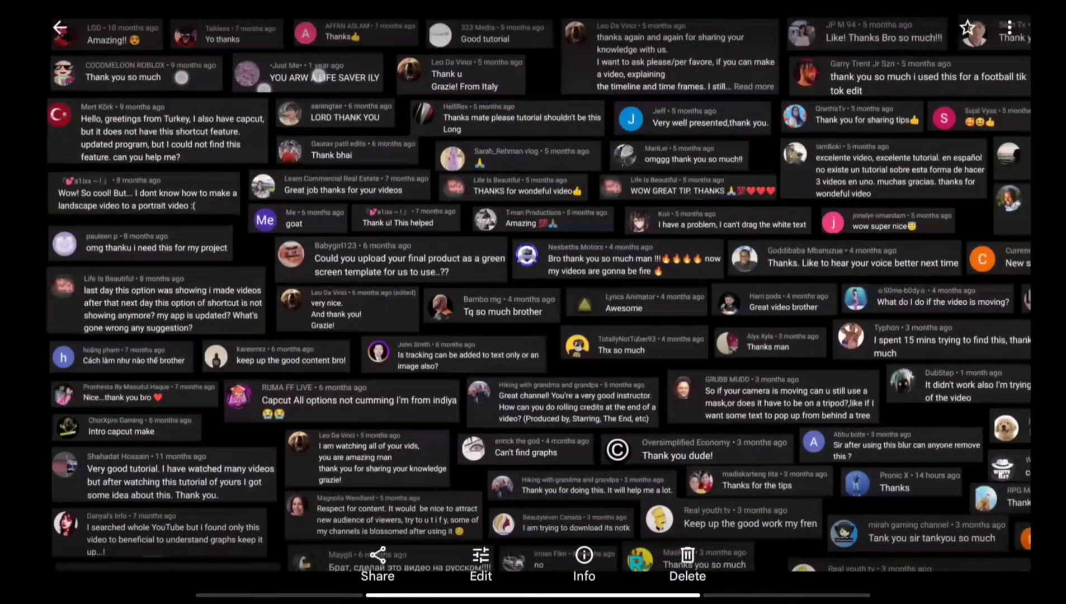
Leave the comments video and return toward the home screen
{"action": "scroll", "scroll_direction": "down", "scroll_amount": 3}
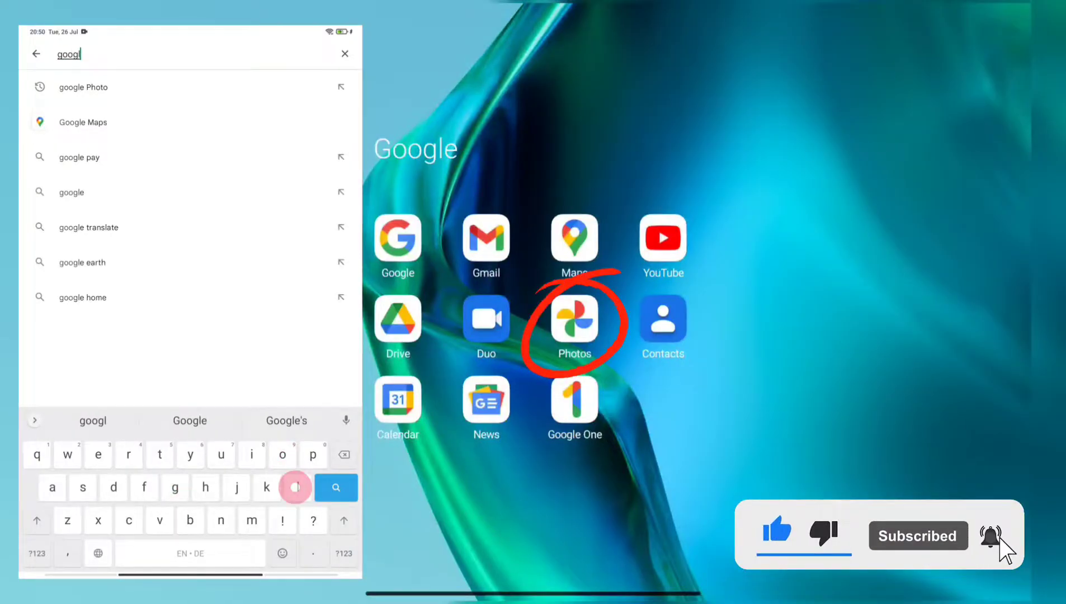
Search 'pho' in the launcher and launch Google Photos to its on-device folders
{"action": "type", "text": "pho"}
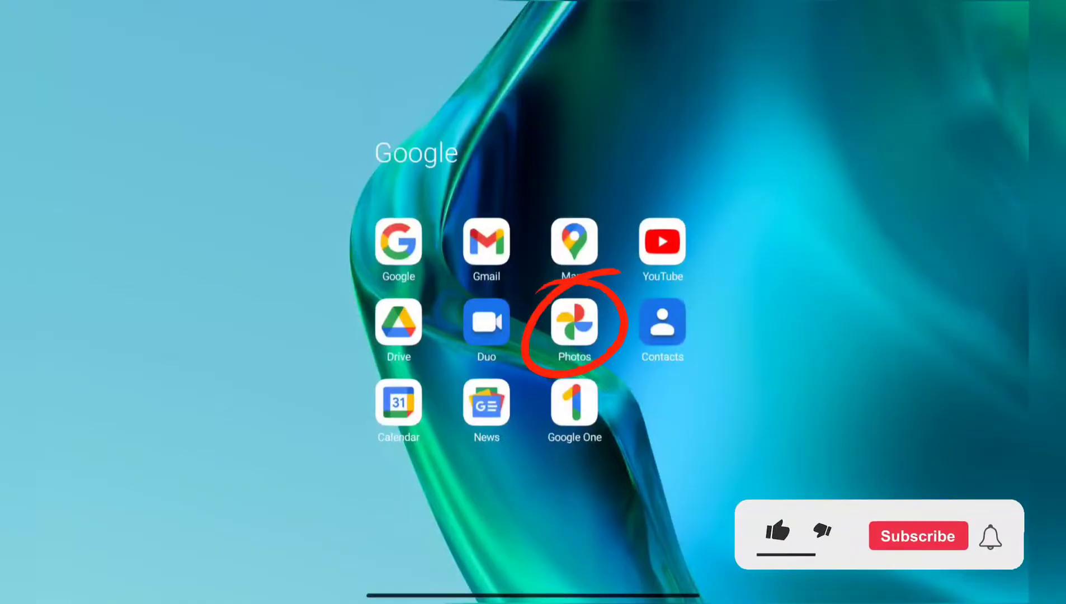
{"action": "left_click", "coordinate": [574, 320]}
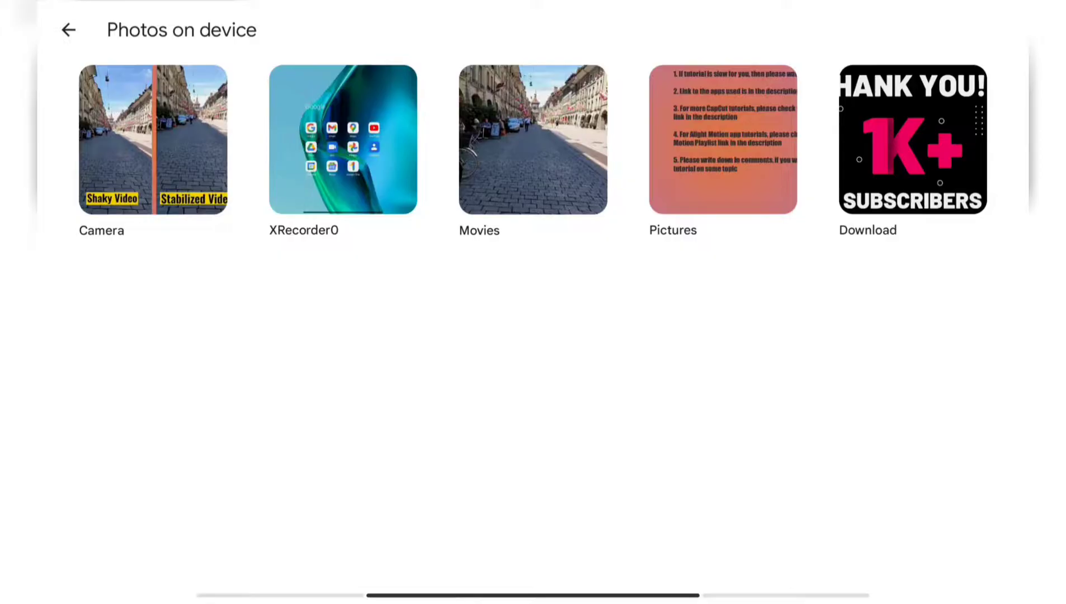
Open the shaky cobblestone street video, pause it and bring it into the video editor
{"action": "left_click", "coordinate": [533, 139]}
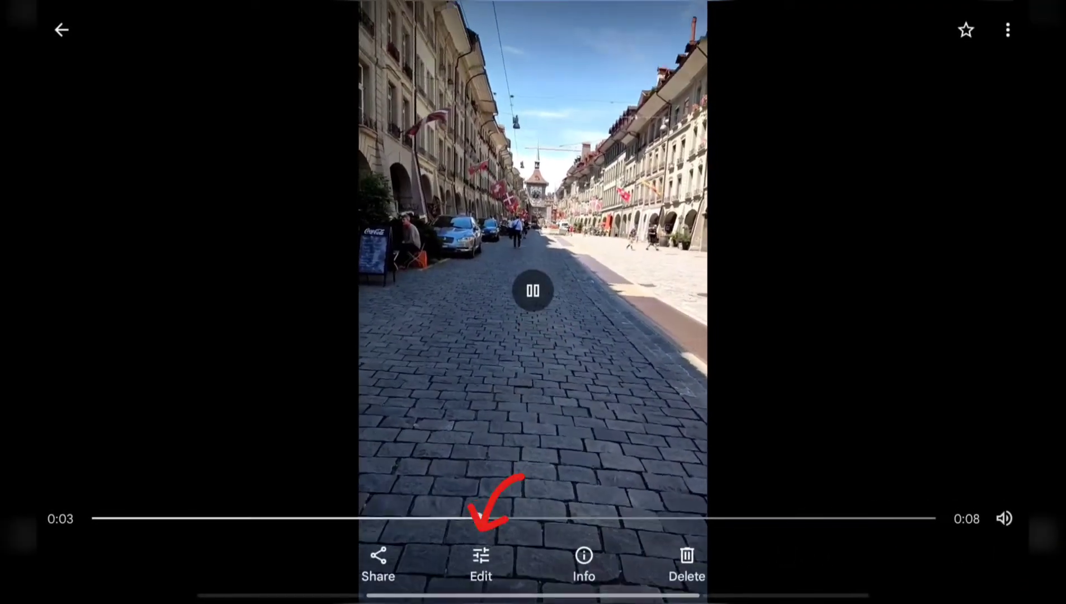
{"action": "left_click", "coordinate": [532, 291]}
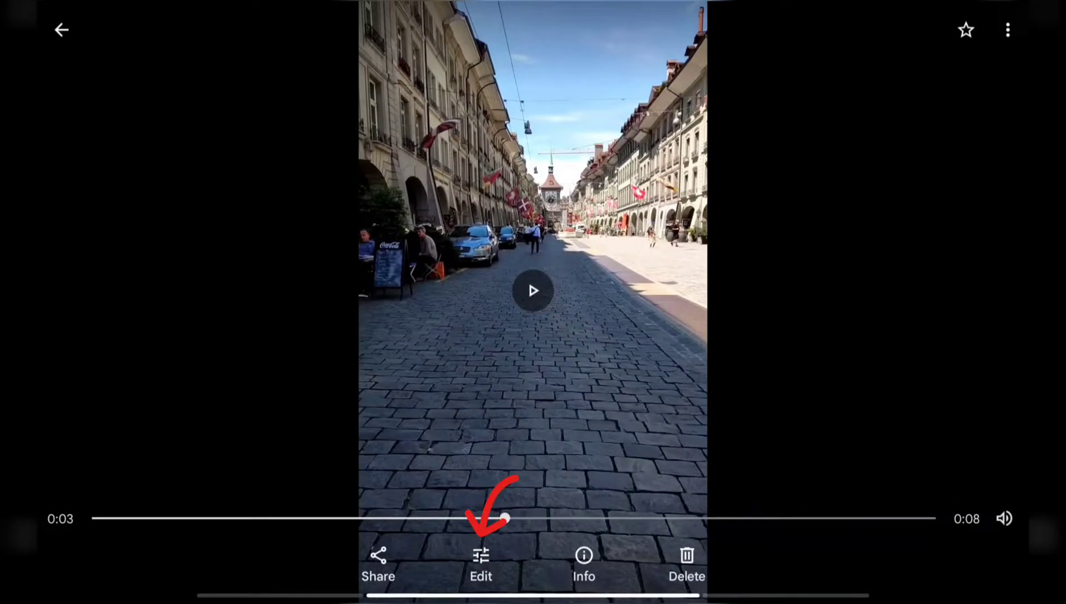
{"action": "left_click", "coordinate": [481, 564]}
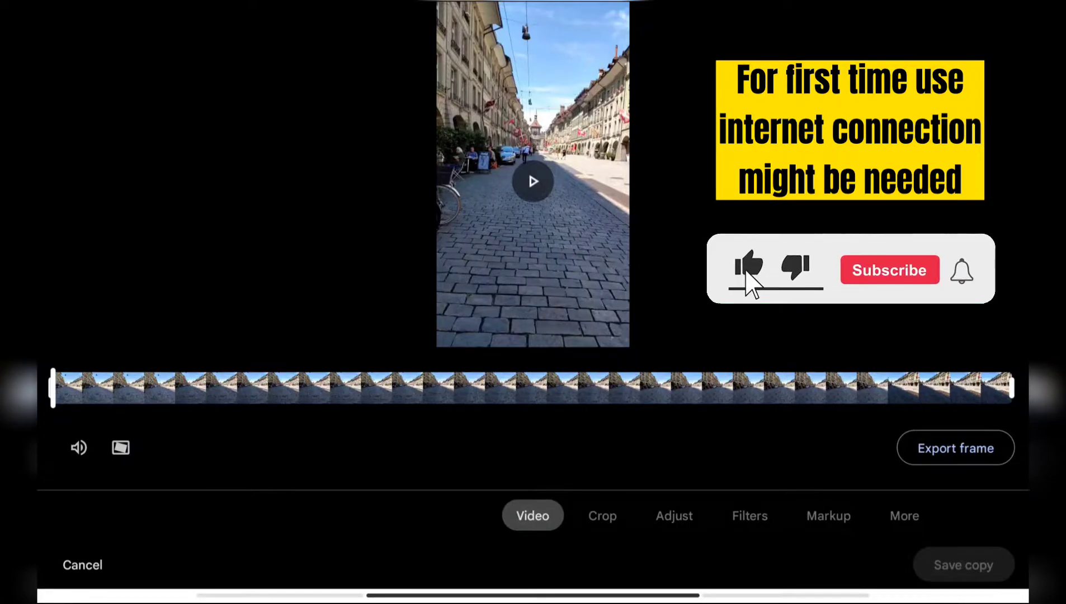
Stabilise the shaky street video from the Video tab and let Stabilising finish
{"action": "left_click", "coordinate": [748, 268]}
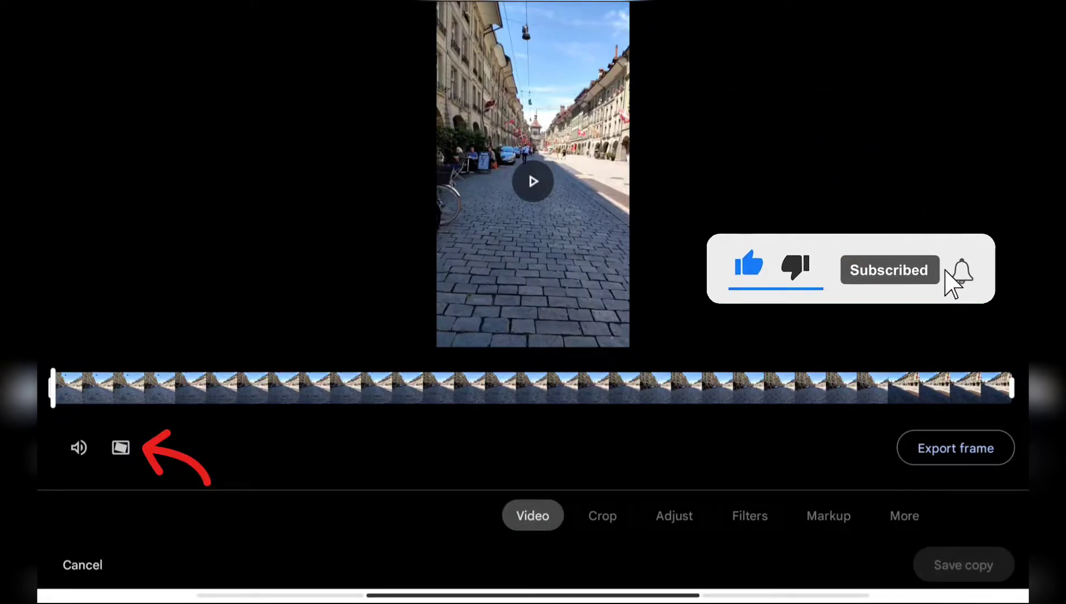
{"action": "left_click", "coordinate": [962, 269]}
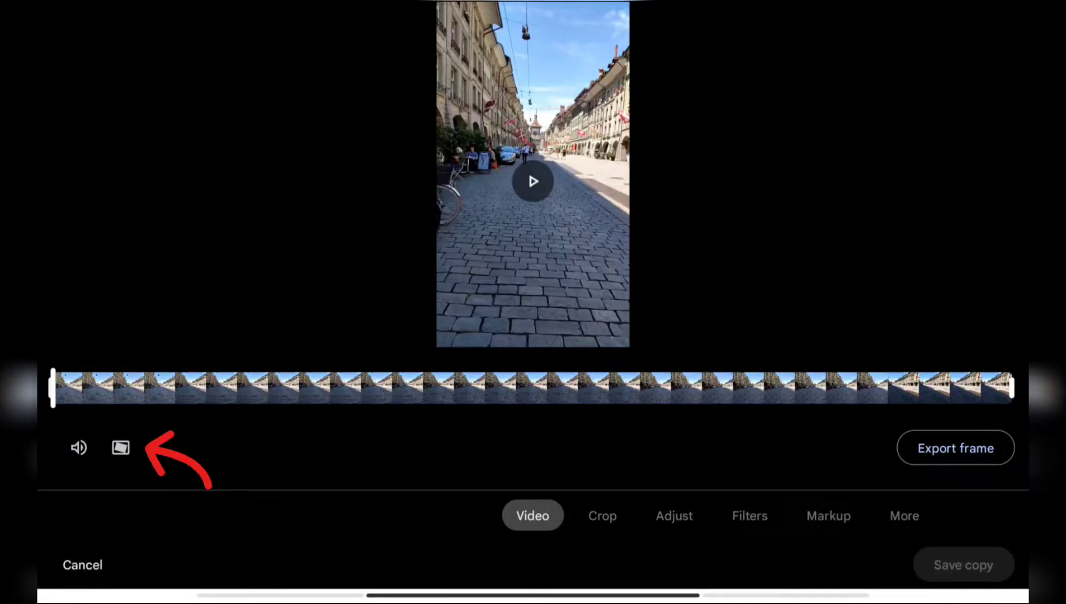
{"action": "left_click", "coordinate": [121, 448]}
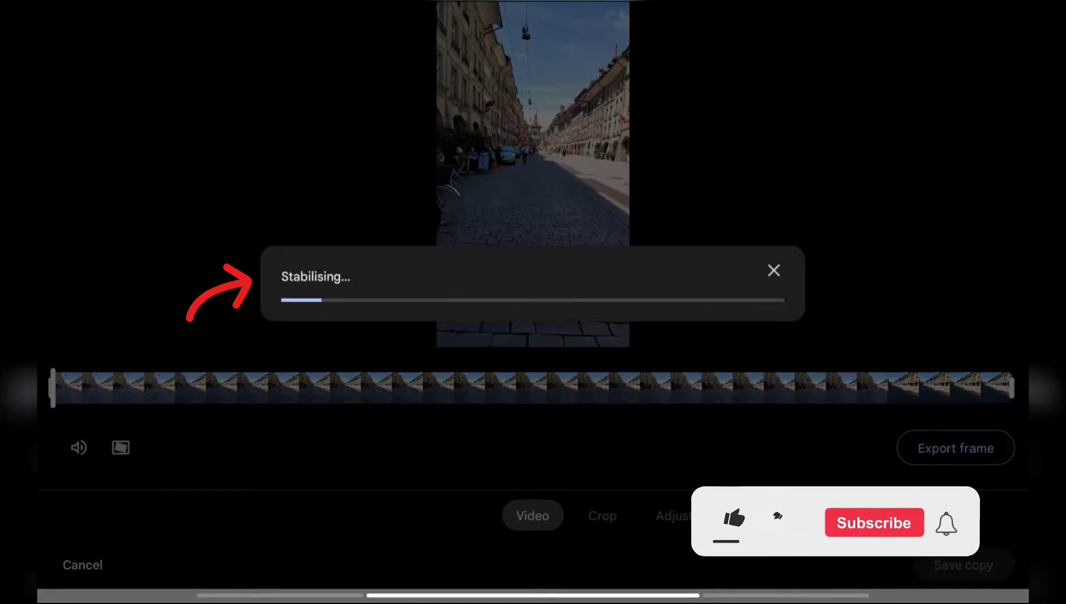
{"action": "left_click", "coordinate": [733, 522]}
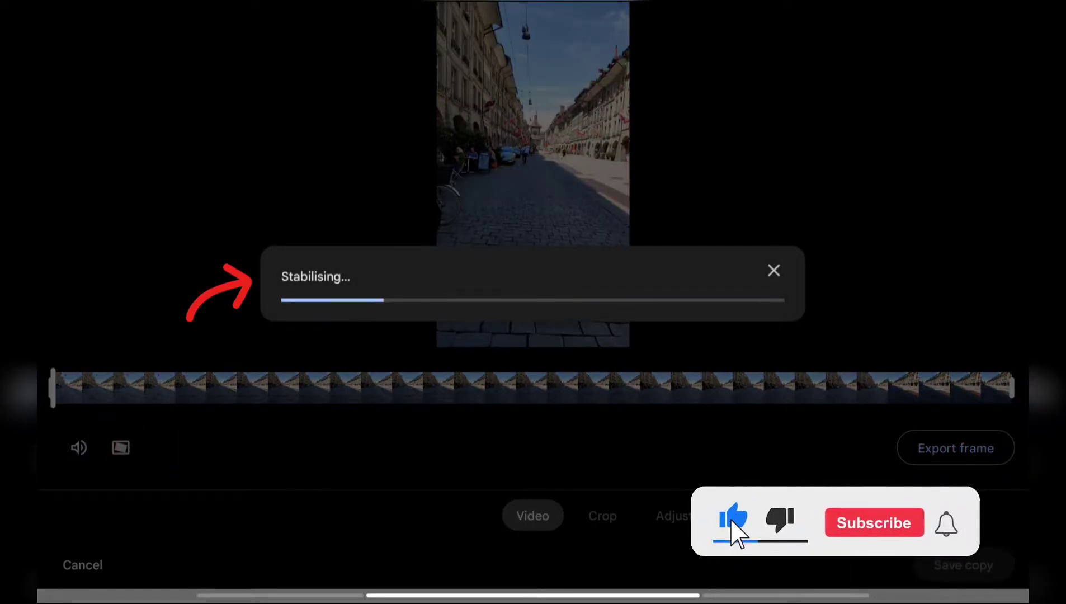
{"action": "left_click", "coordinate": [874, 524]}
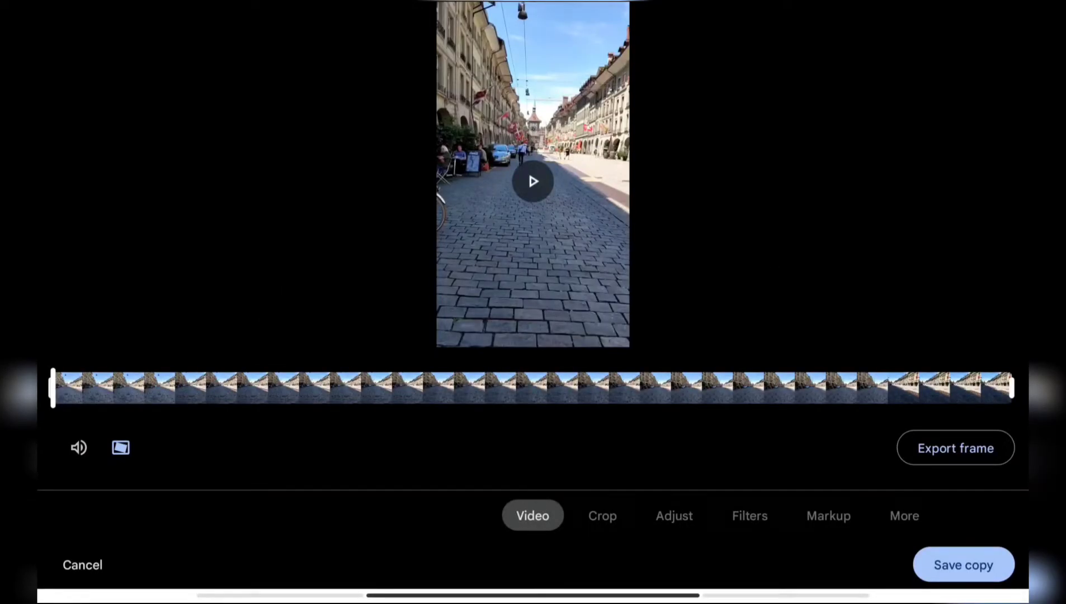
Review the stabilised clip and save it as a new copy
{"action": "left_click", "coordinate": [533, 181]}
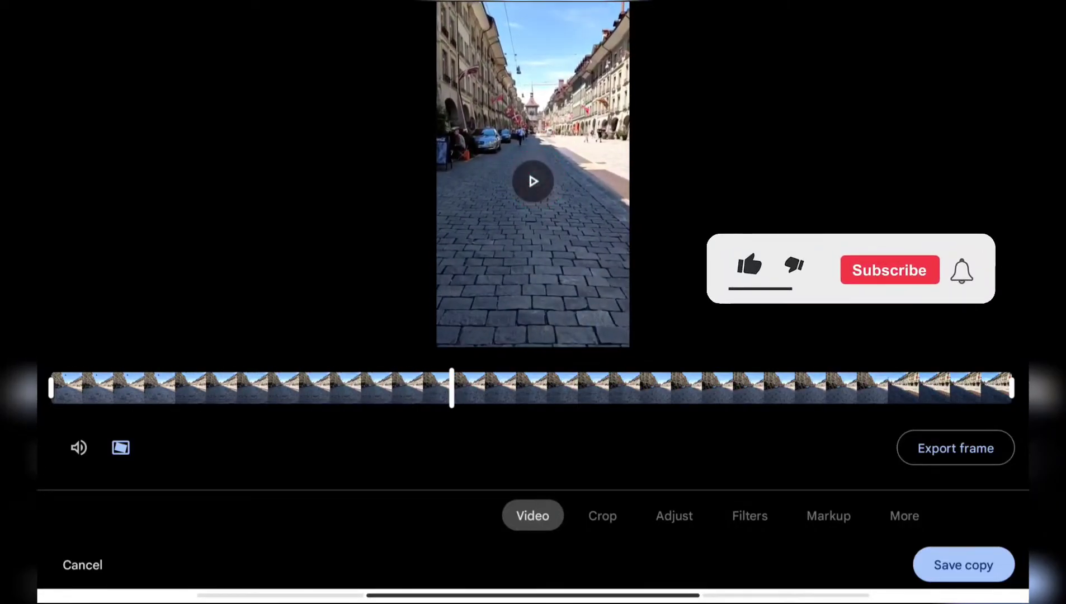
{"action": "left_click", "coordinate": [749, 266]}
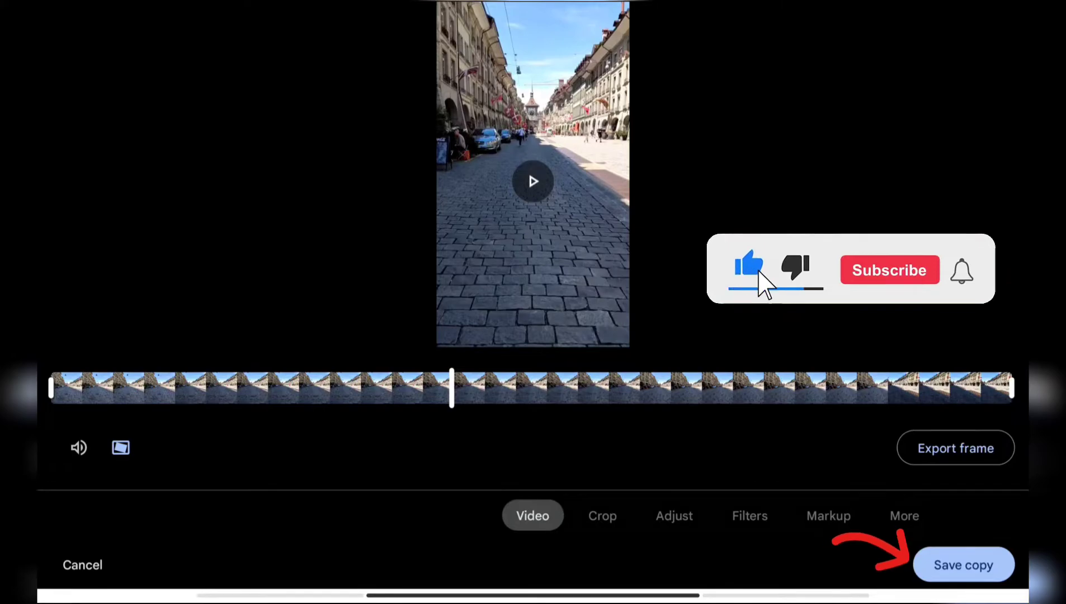
{"action": "left_click", "coordinate": [889, 269]}
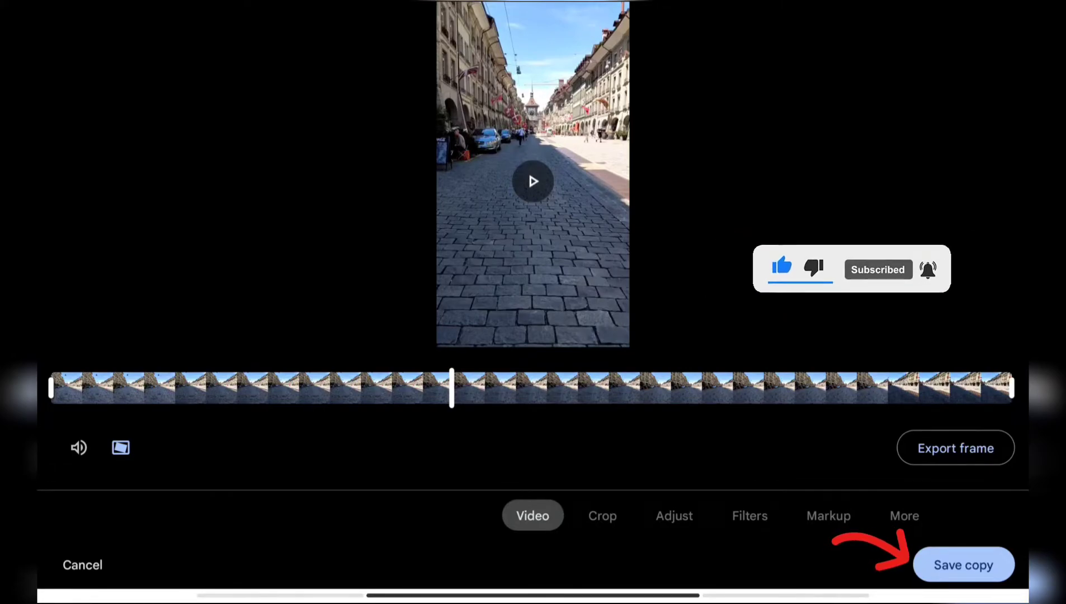
{"action": "left_click", "coordinate": [963, 565]}
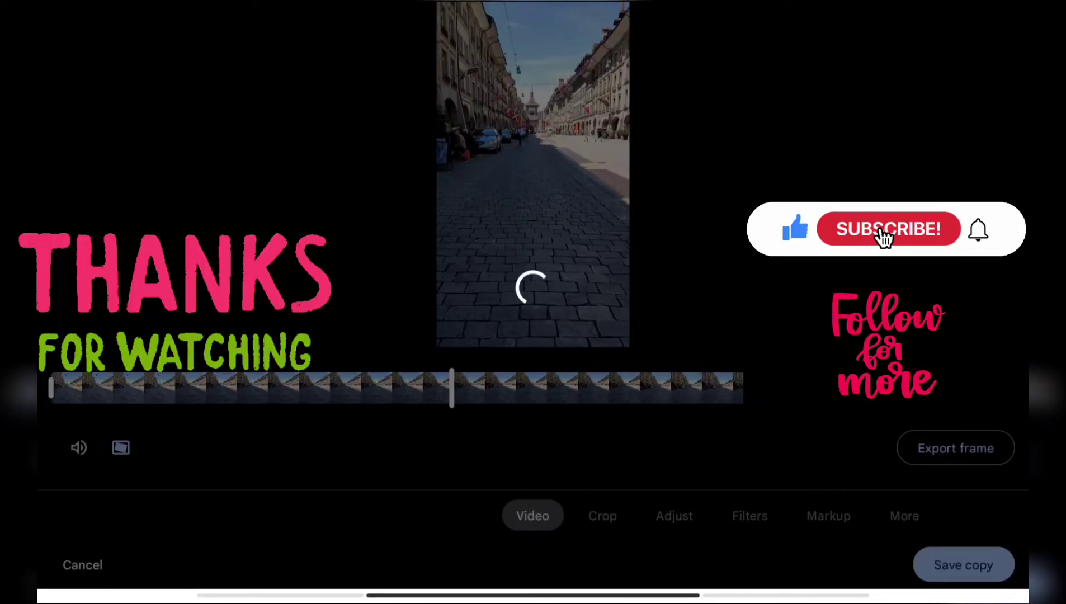
{"action": "left_click", "coordinate": [963, 565]}
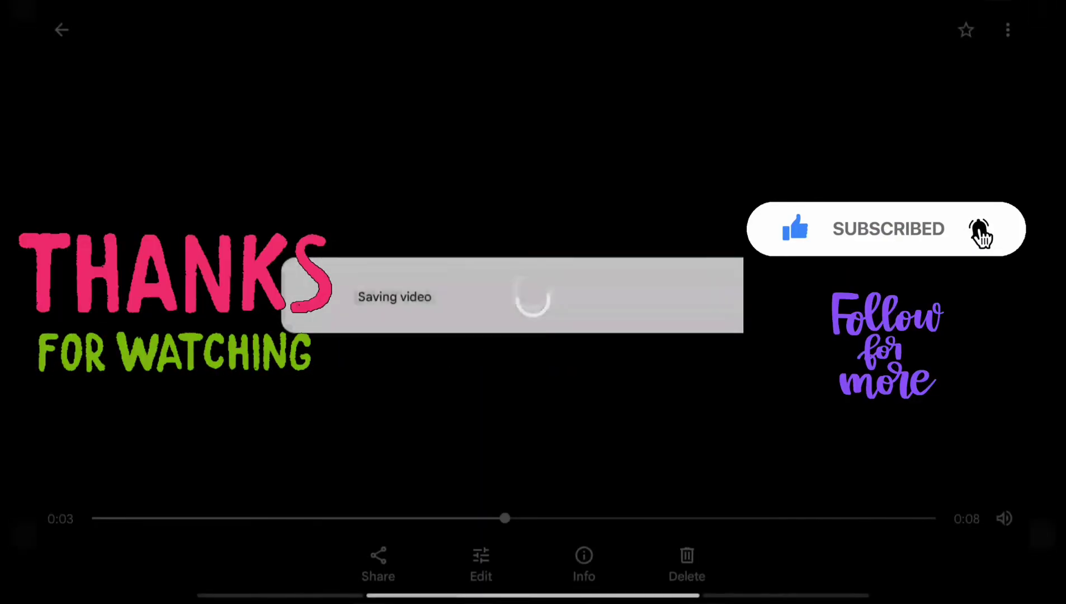